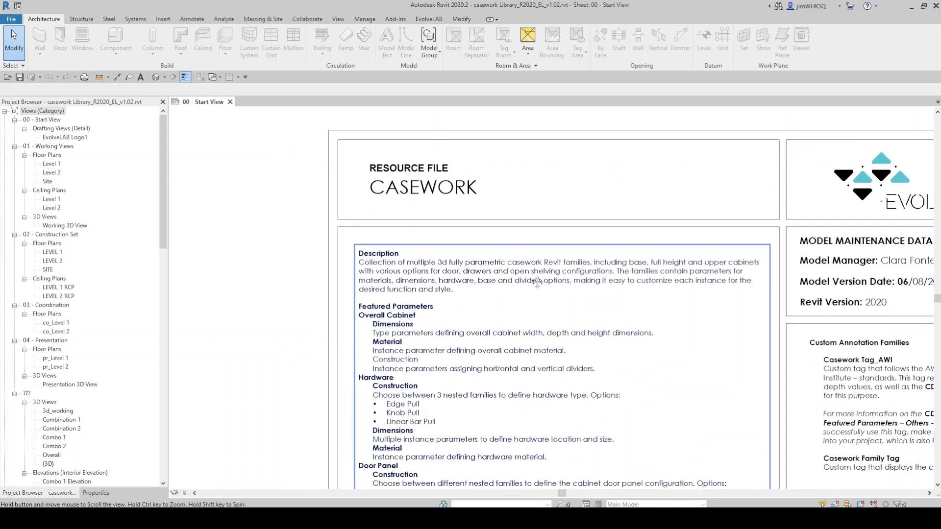
Scroll down the Start View sheet toward the Combo 1 3D view.
{"action": "scroll", "scroll_direction": "down", "scroll_amount": 3}
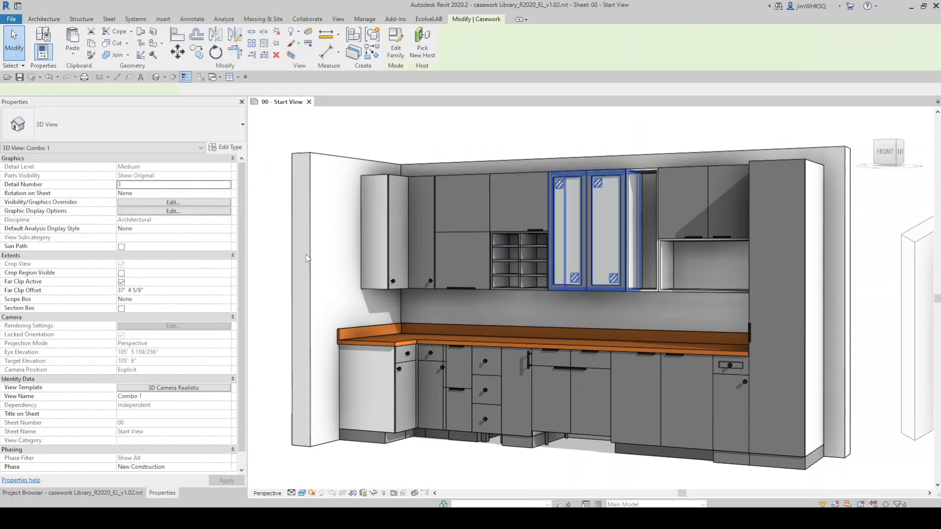
Give the upper double-door, bifold lift-door and corner cabinets Nested Panels_EL : Glass doors.
{"action": "left_click", "coordinate": [594, 231]}
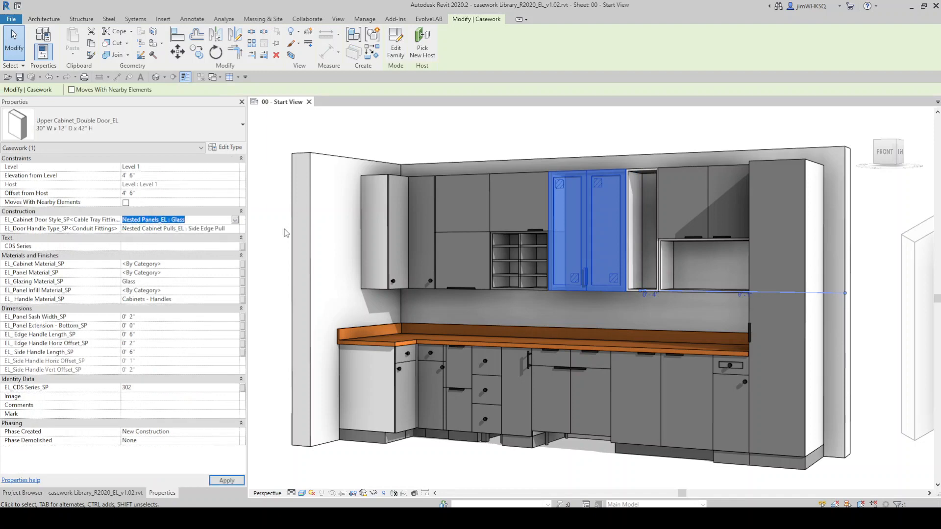
{"action": "left_click", "coordinate": [235, 219]}
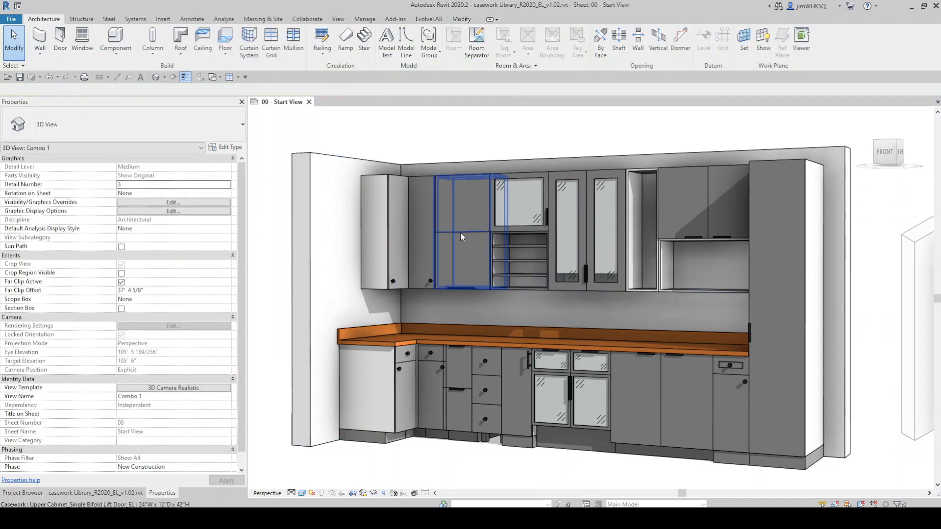
{"action": "left_click", "coordinate": [399, 231]}
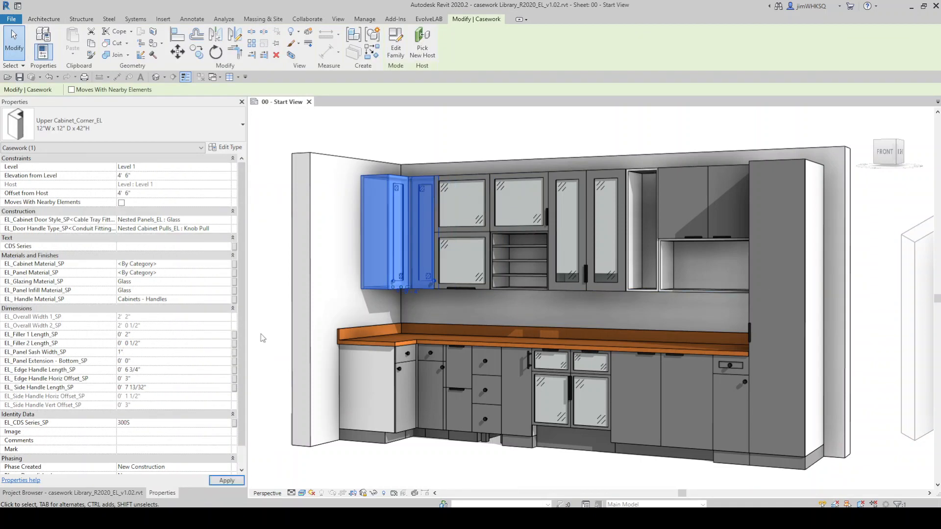
{"action": "left_click", "coordinate": [540, 336]}
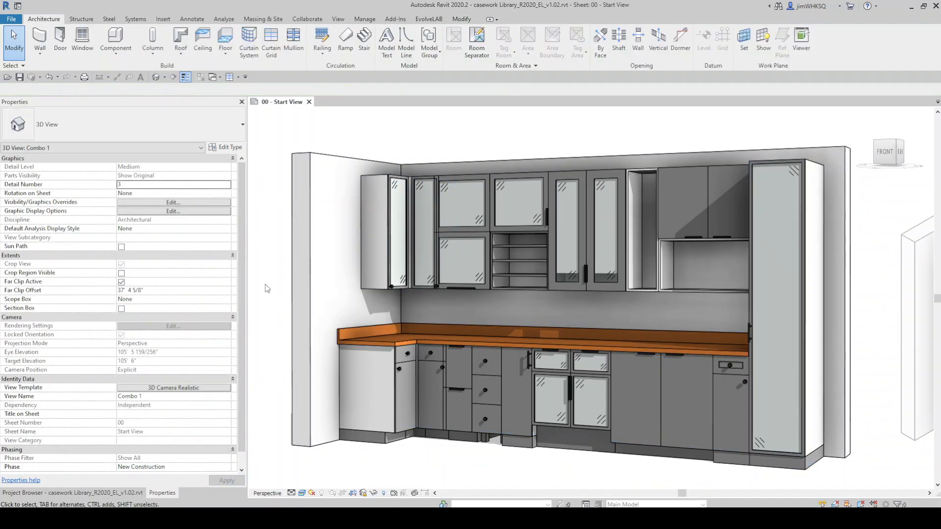
Apply glass panels to the right upper cabinets and drawer base cabinet, then select the corner cabinet's material.
{"action": "left_click", "coordinate": [483, 390]}
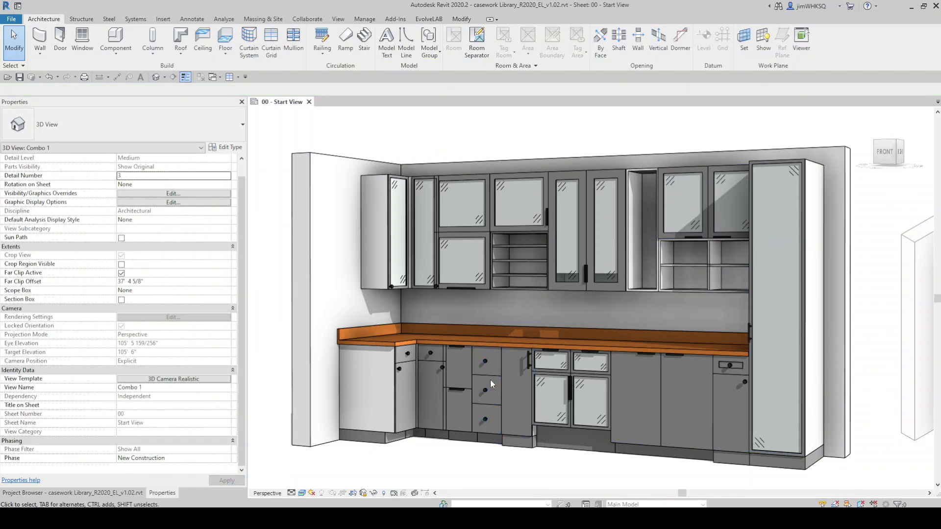
{"action": "left_click", "coordinate": [489, 385]}
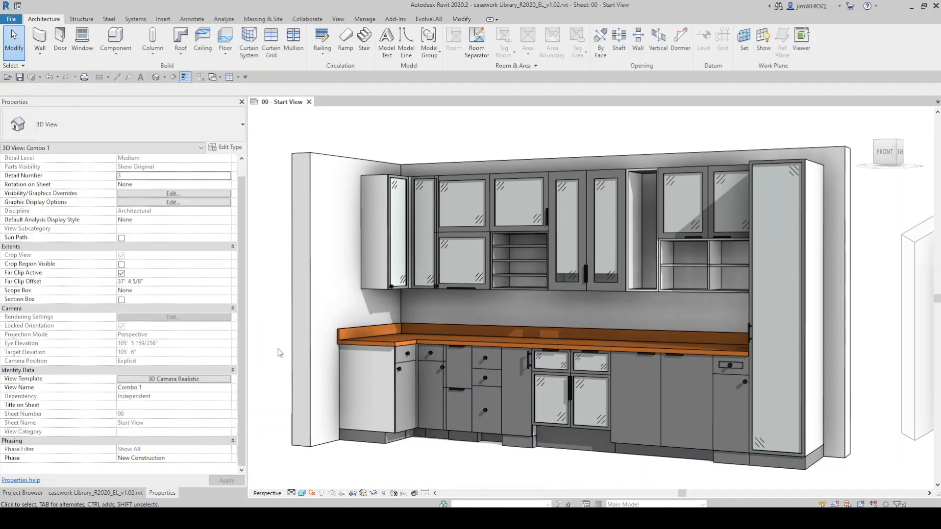
{"action": "left_click", "coordinate": [388, 234]}
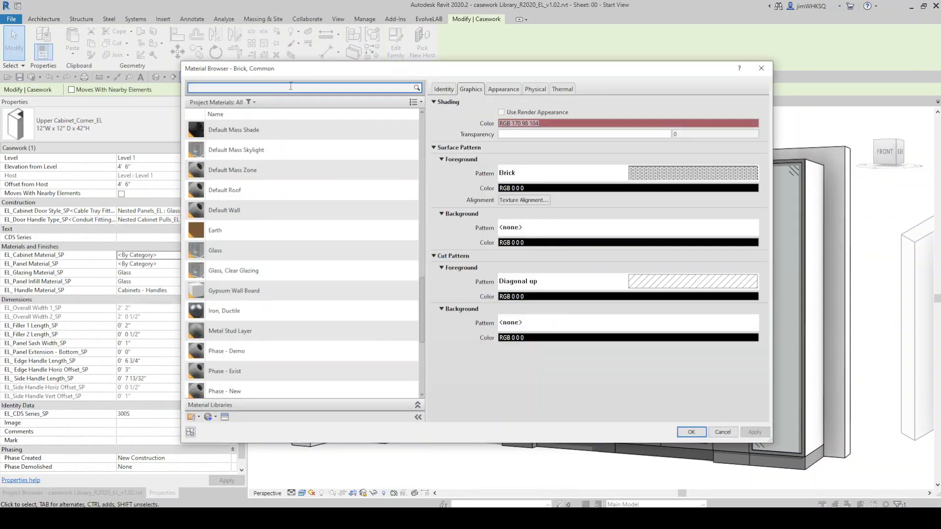
Search 'wood' and assign Softwood, Lumber to the corner upper cabinet.
{"action": "type", "text": "wood"}
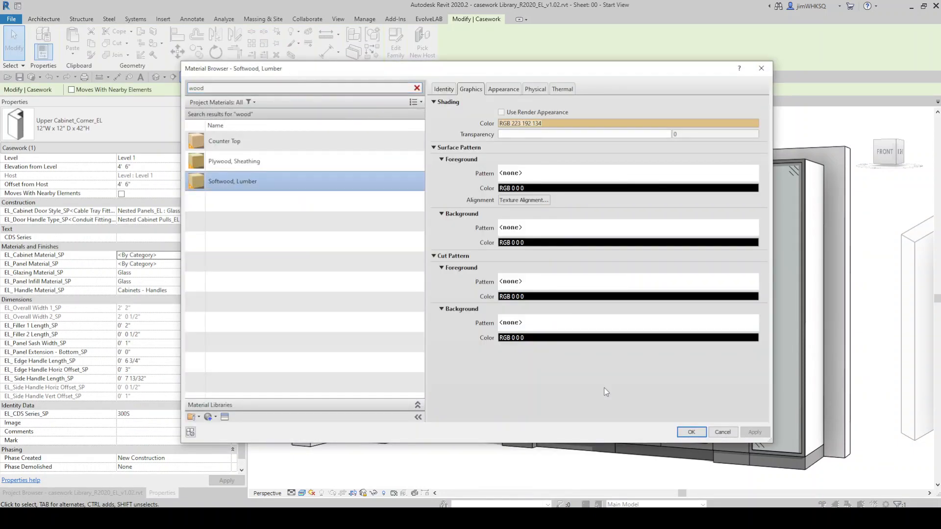
{"action": "left_click", "coordinate": [691, 432]}
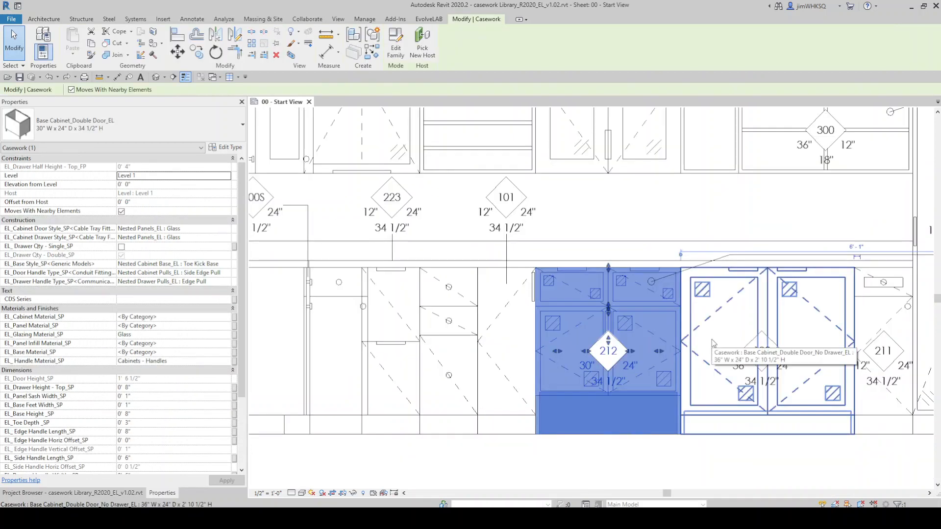
Change the full-height single-door cabinet to the 18" W x 24" D x 84" H type.
{"action": "left_click", "coordinate": [240, 124]}
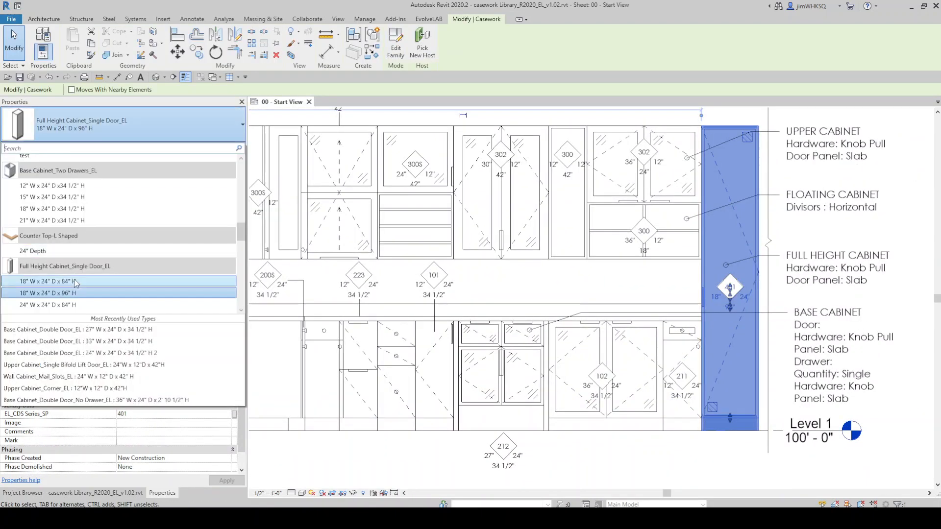
{"action": "left_click", "coordinate": [48, 282]}
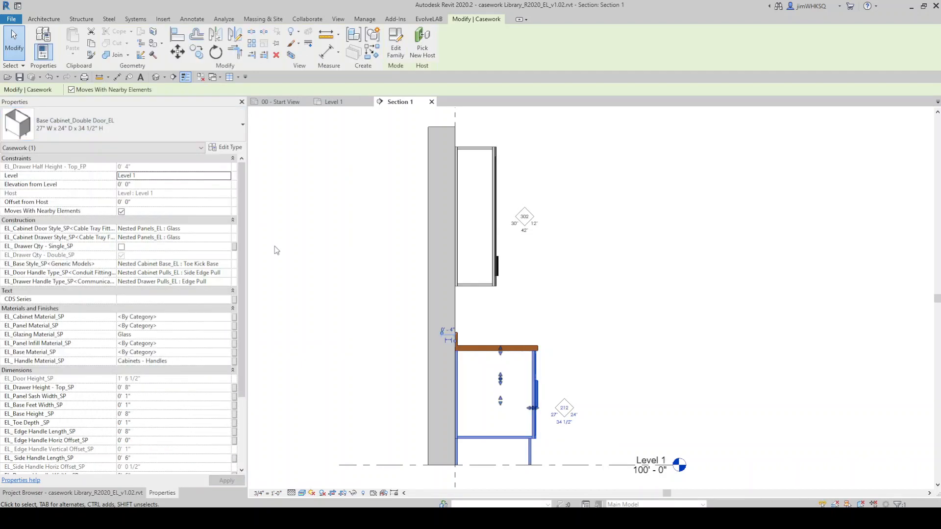
Tag the section's upper cabinet with Casework Tag_AWI (302) and return to the Start View sheet.
{"action": "left_click", "coordinate": [191, 19]}
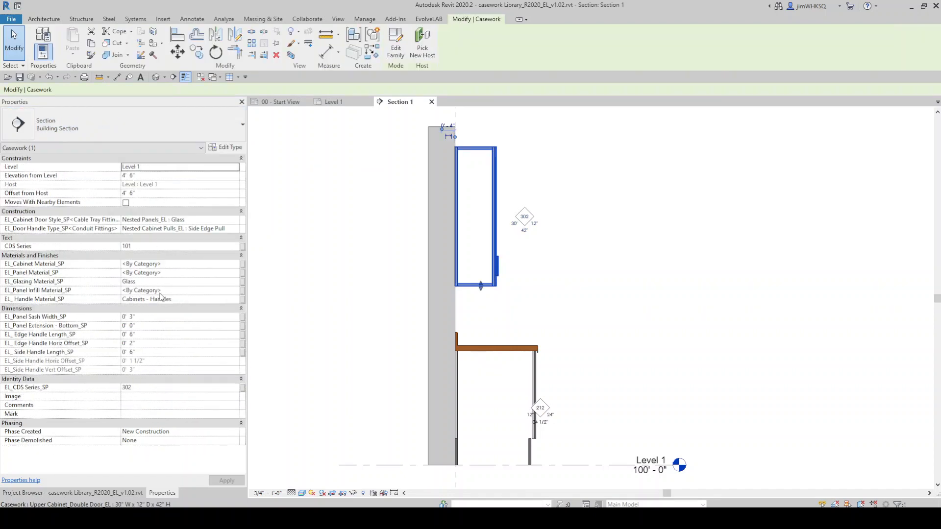
{"action": "left_click", "coordinate": [191, 19]}
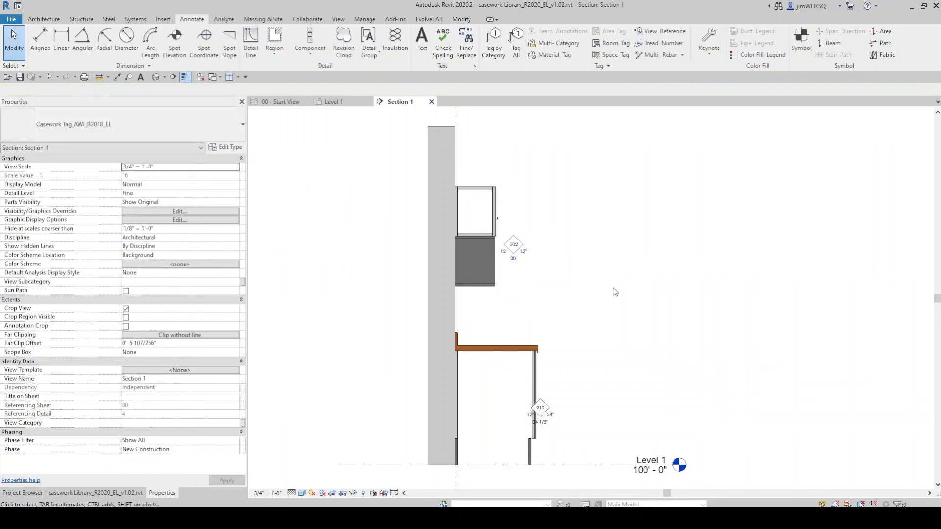
{"action": "left_click", "coordinate": [280, 101]}
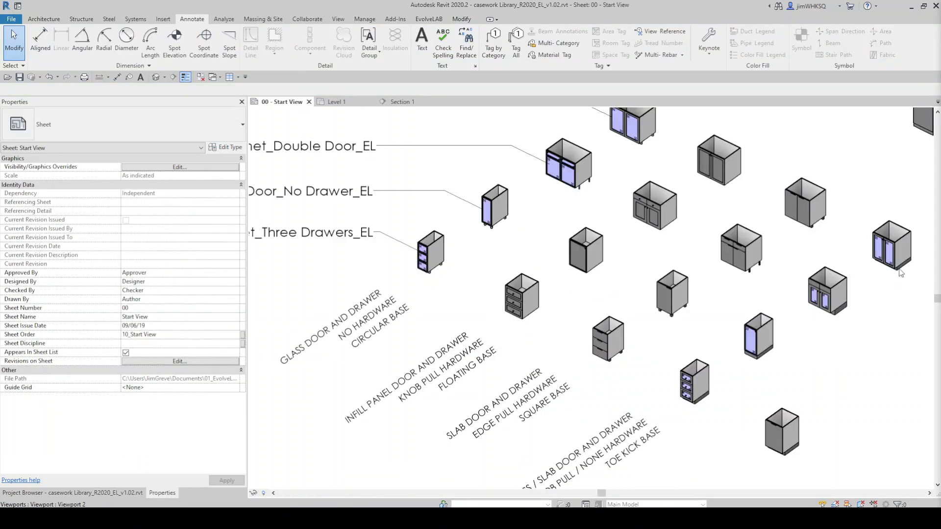
{"action": "mouse_move", "coordinate": [891, 199]}
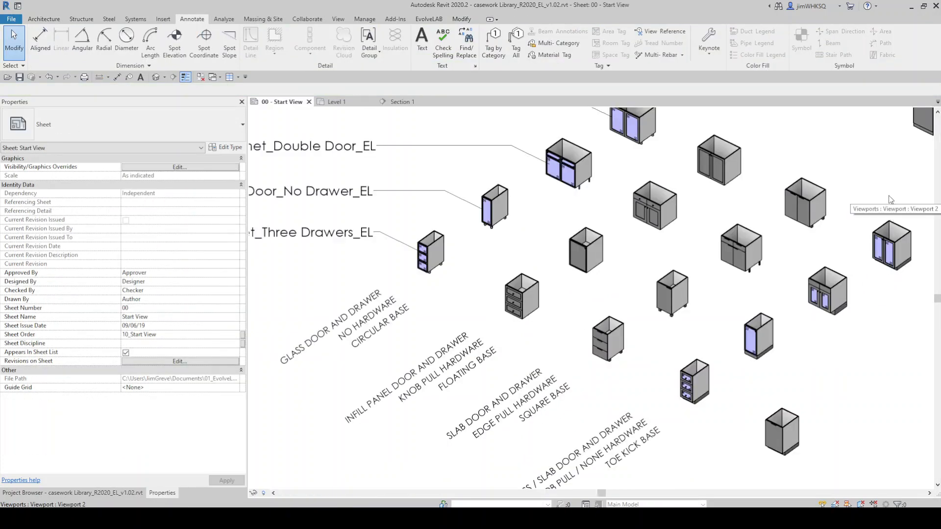